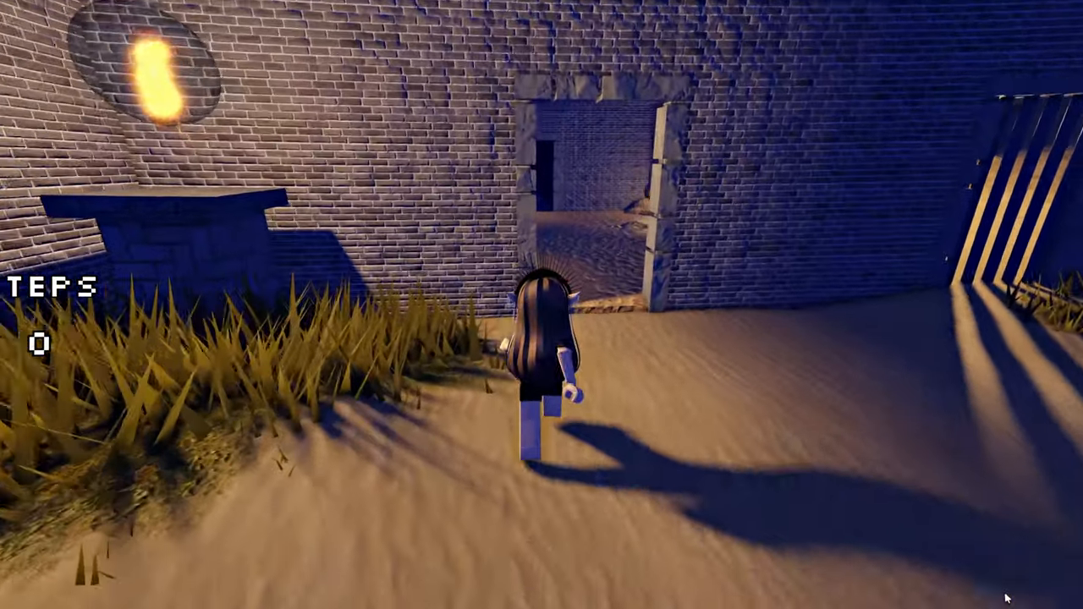
- Walk past 60,000 steps and buy the 0-Robux Rainbow Celestial Star Crown
key("w")
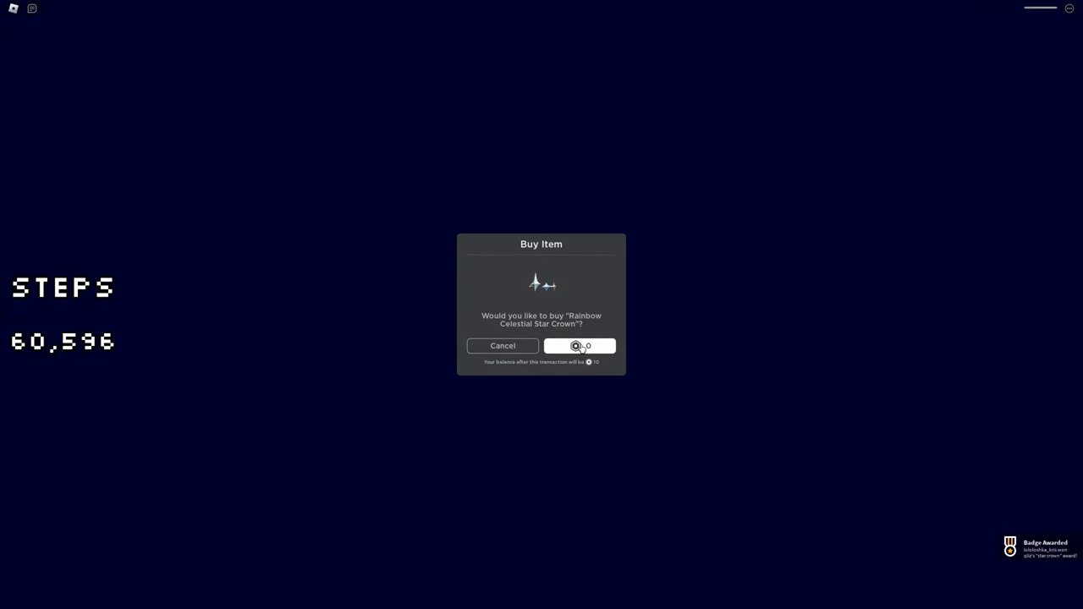
left_click(580, 346)
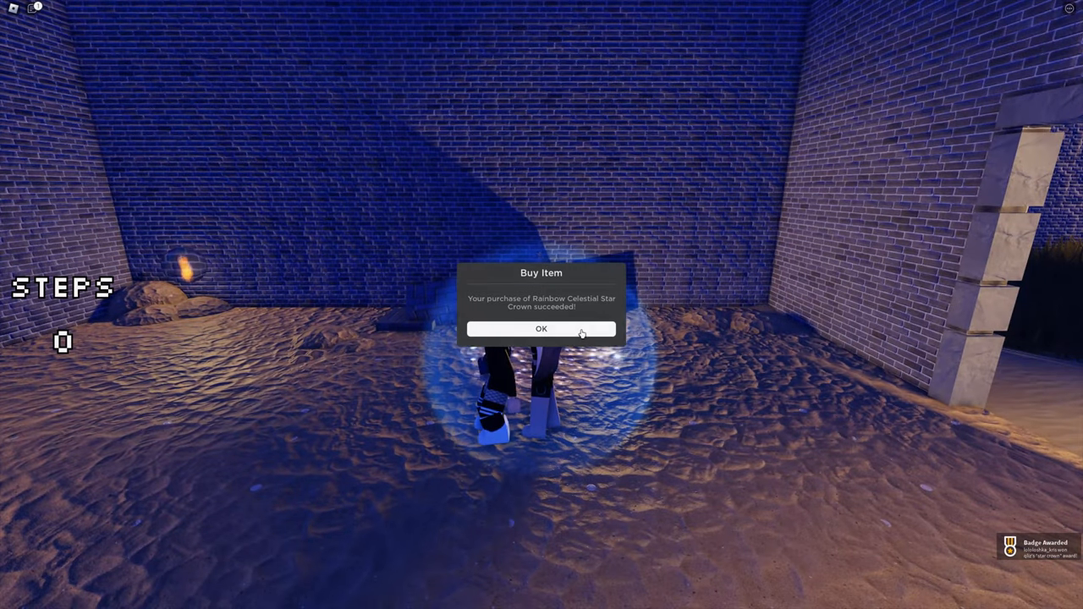